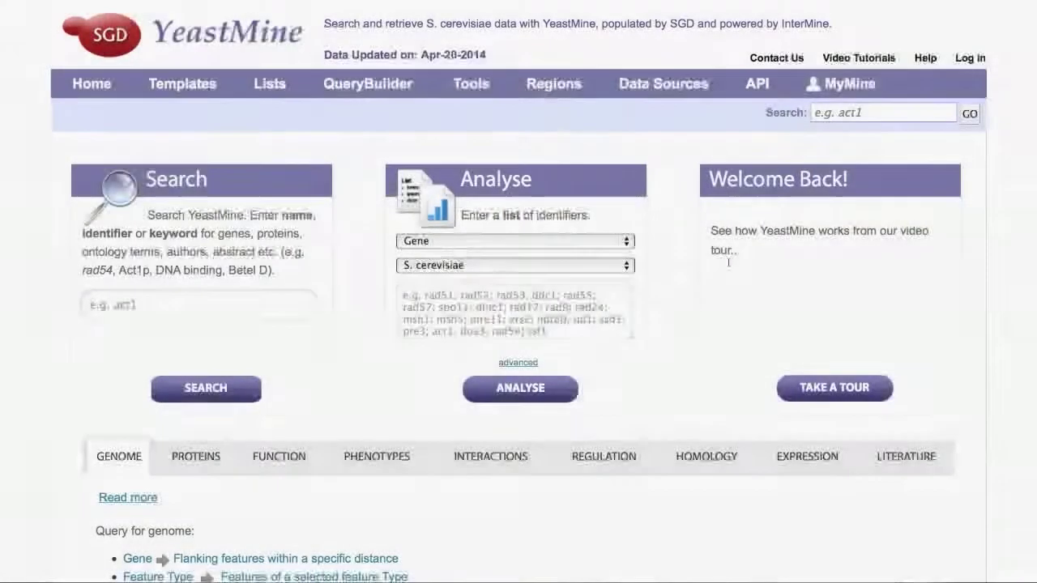
# Open the Lists page to upload a list of gene identifiers
pyautogui.click(270, 84)
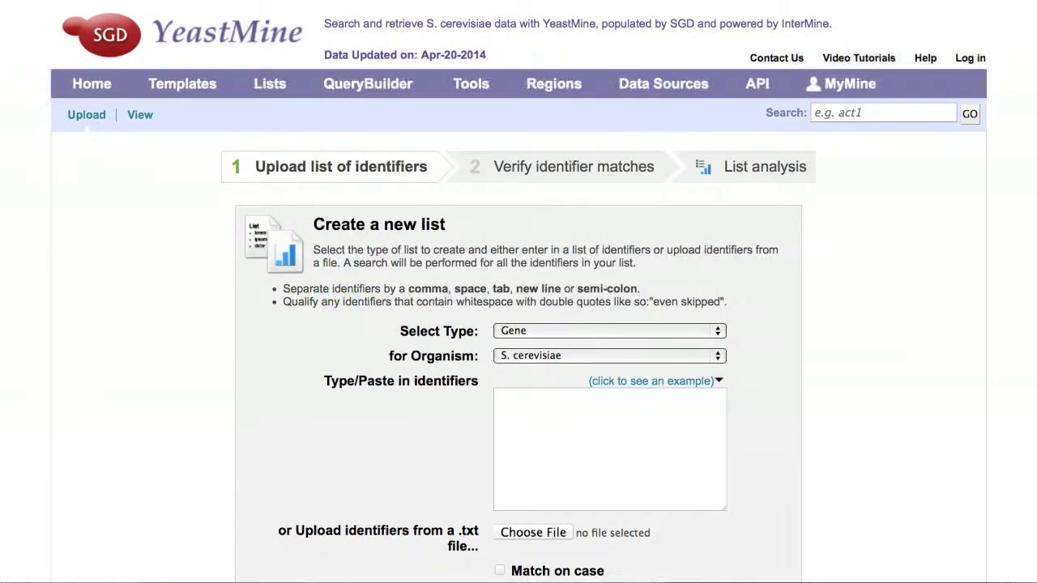
# Set the list type to Gene and organism to Any, and enter identifiers like INP52, INP53, YUH1
pyautogui.click(608, 330)
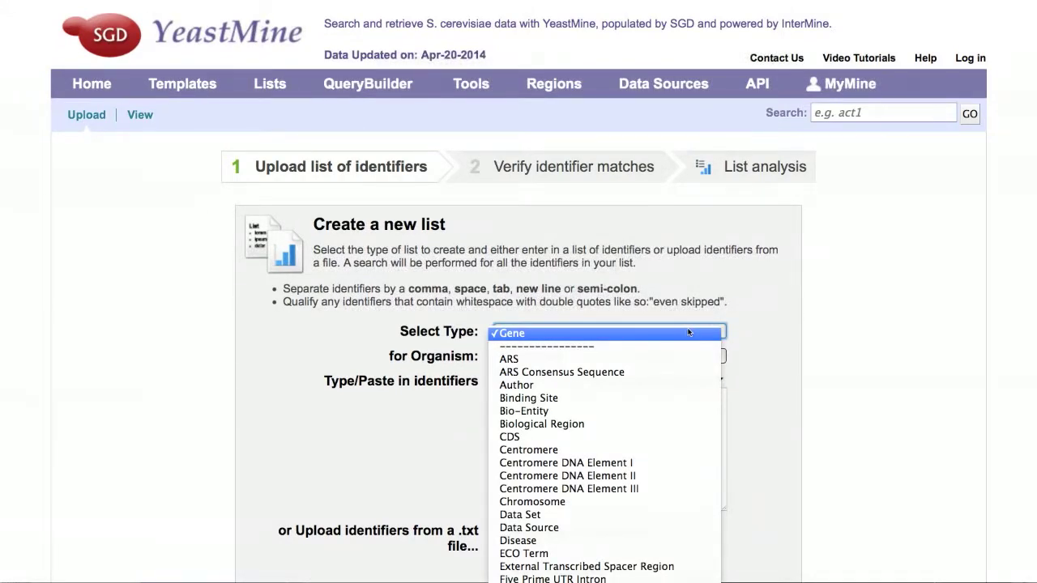
pyautogui.click(508, 333)
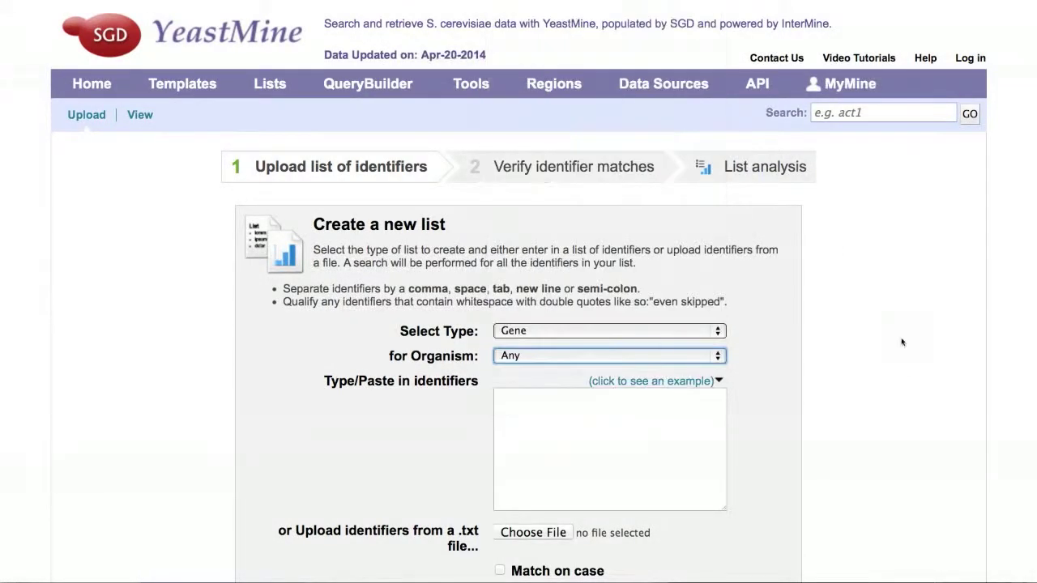
pyautogui.click(609, 448)
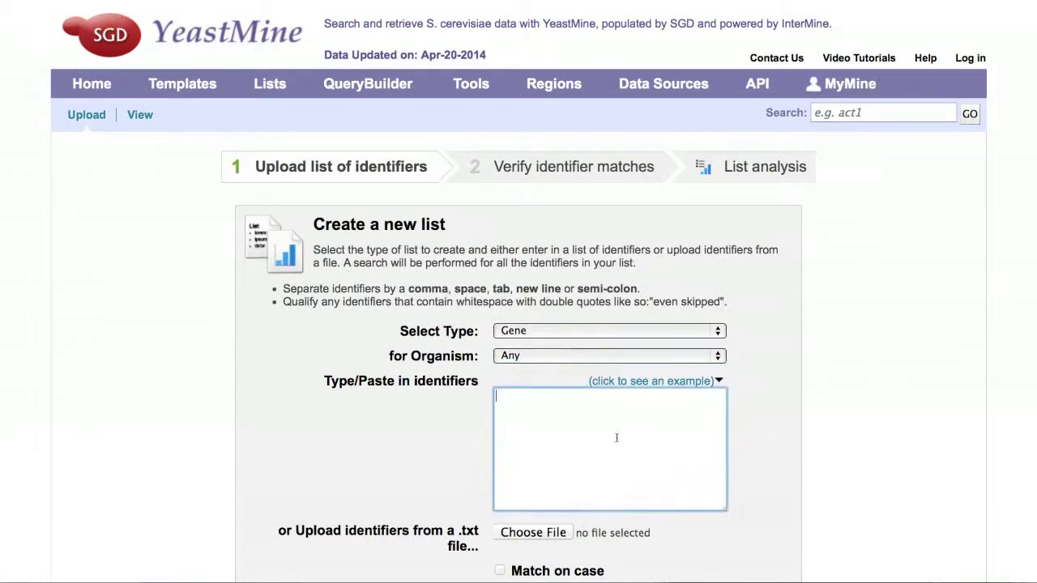
pyautogui.write('INP52, INP53 YUH1')
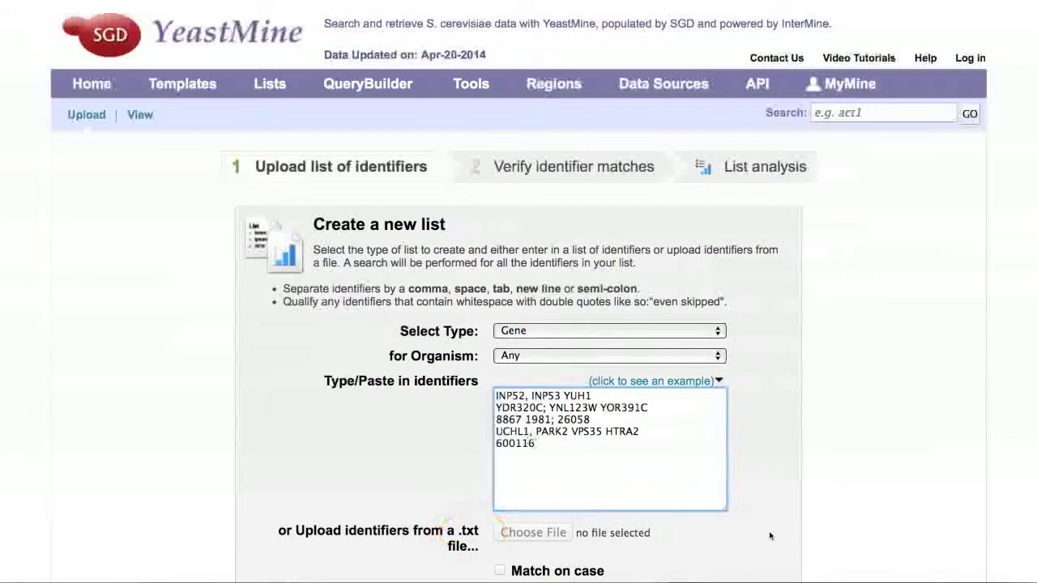
pyautogui.scroll(-3)
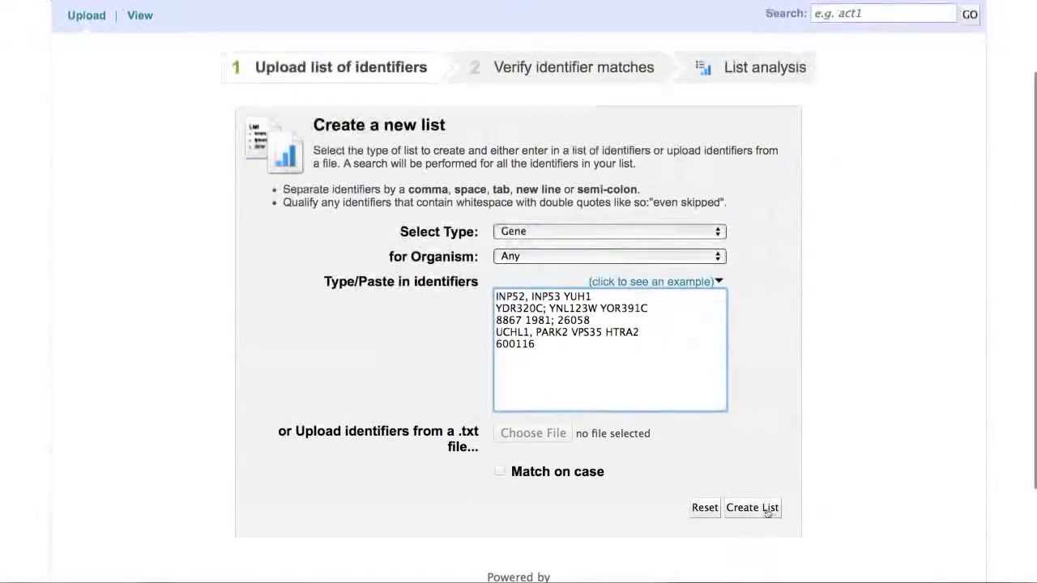
# Create the list, matching 14 identifiers to 12 genes, and name it 'List of Genes'
pyautogui.click(751, 508)
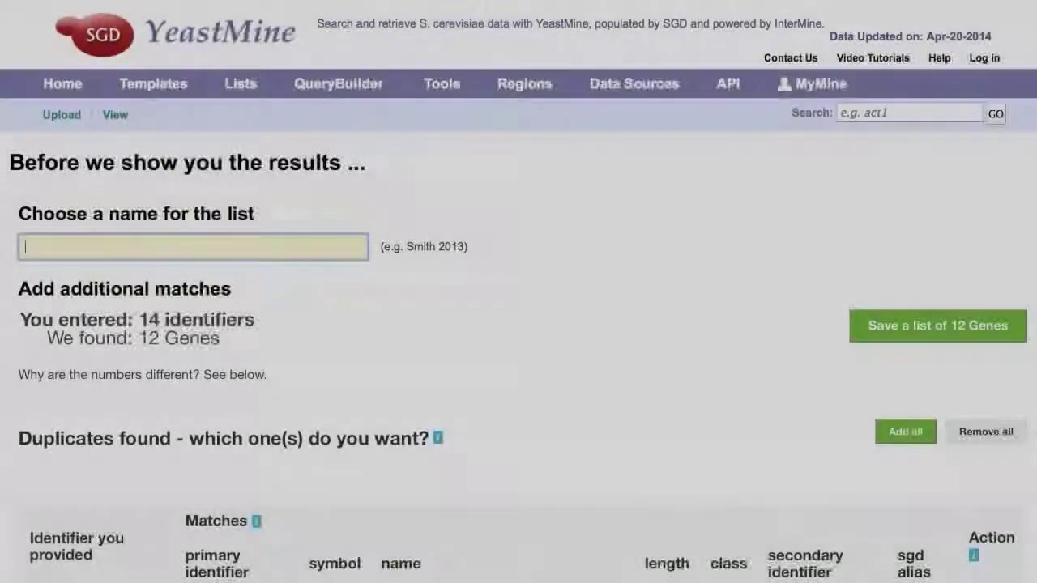
pyautogui.write('List of Genes')
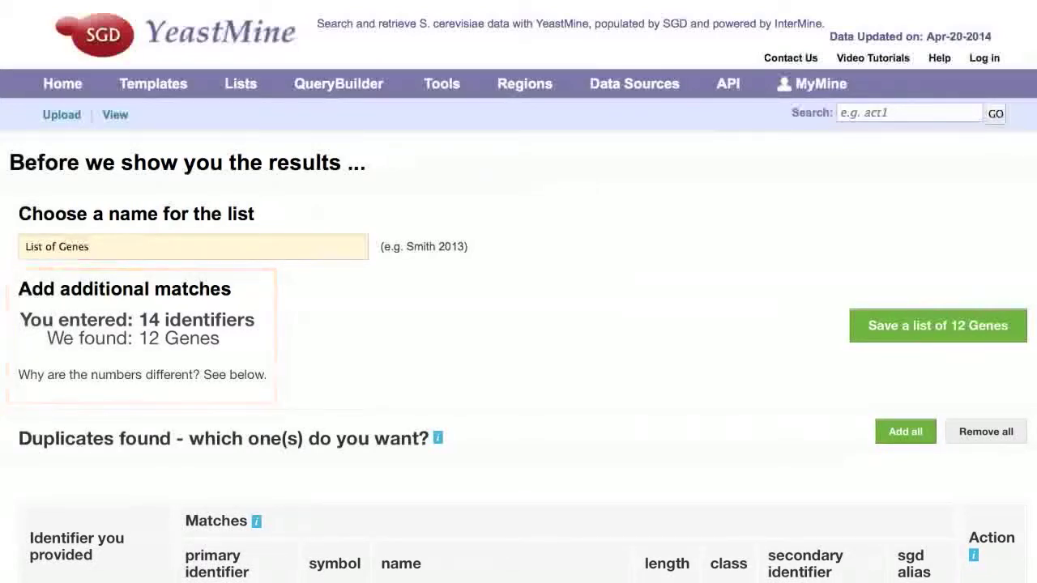
# Add the second VPS35 duplicate match (55737), bringing the list to 13 genes
pyautogui.scroll(-3)
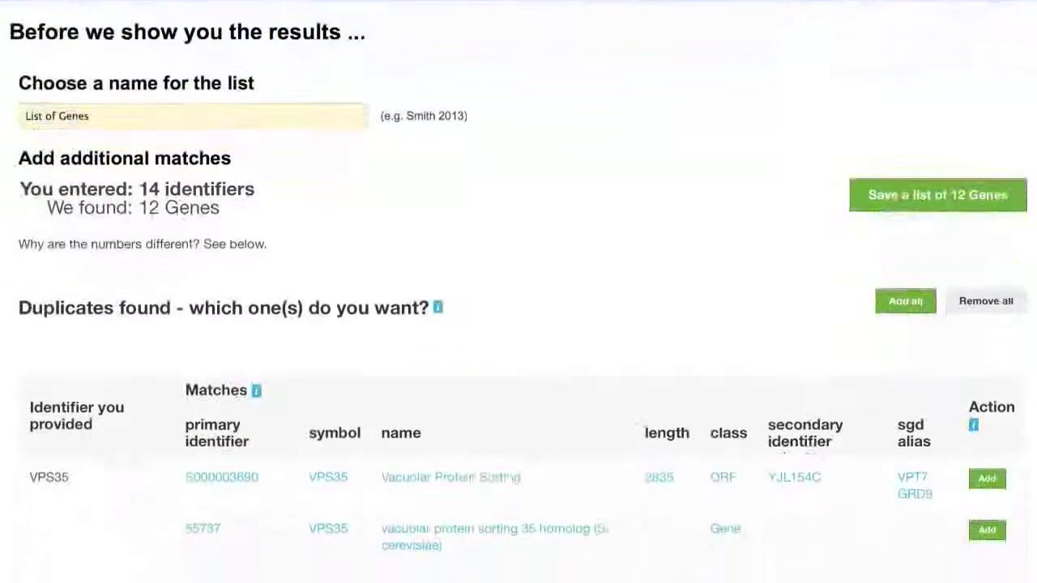
pyautogui.scroll(-3)
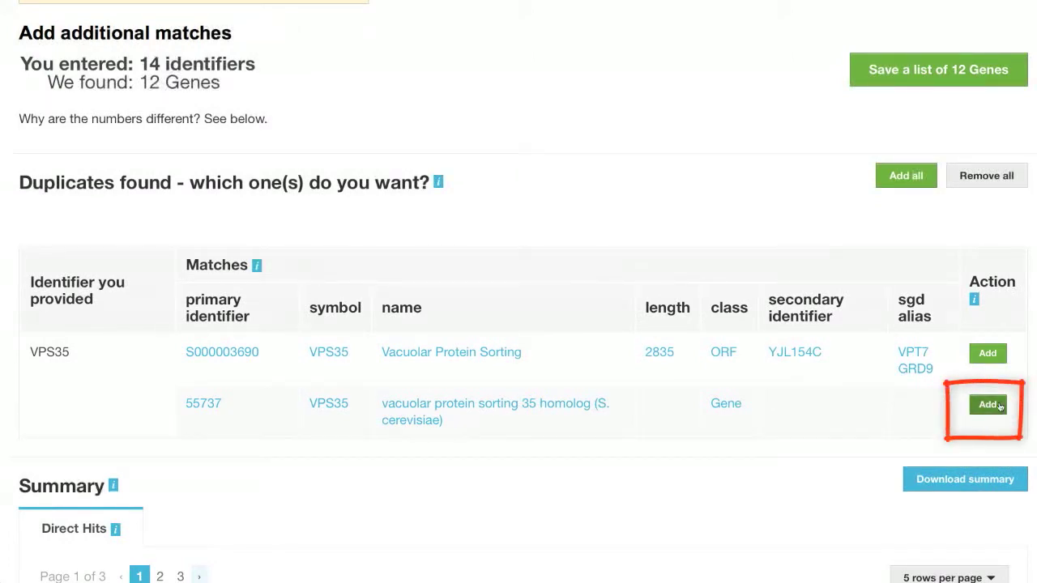
pyautogui.click(988, 404)
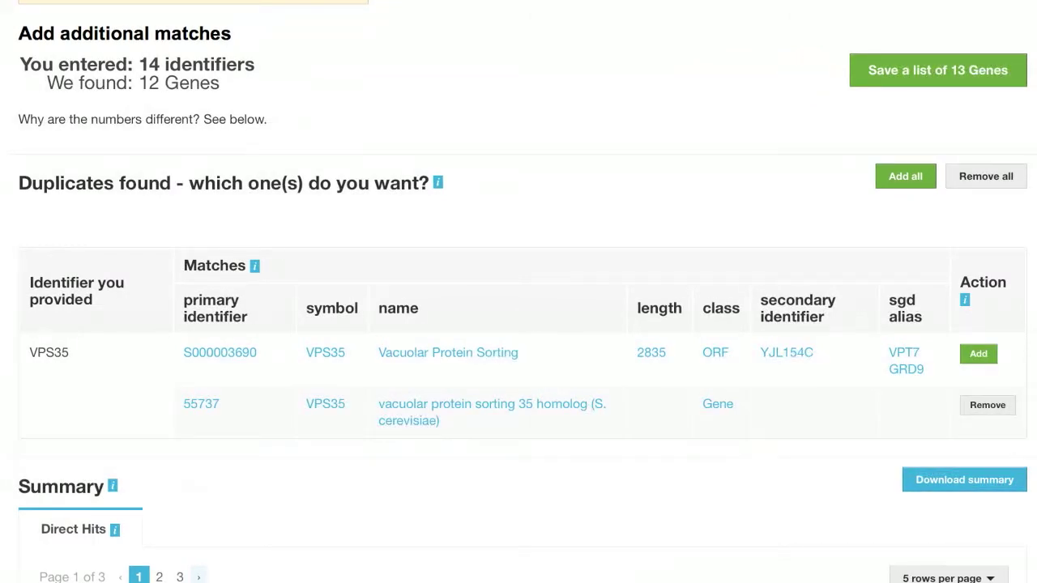
pyautogui.scroll(-3)
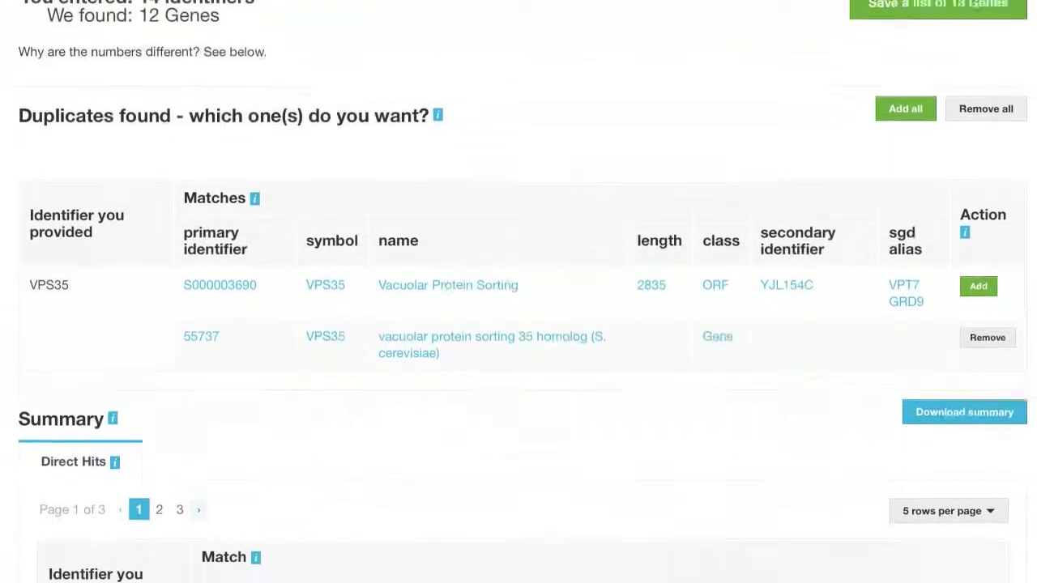
pyautogui.scroll(-3)
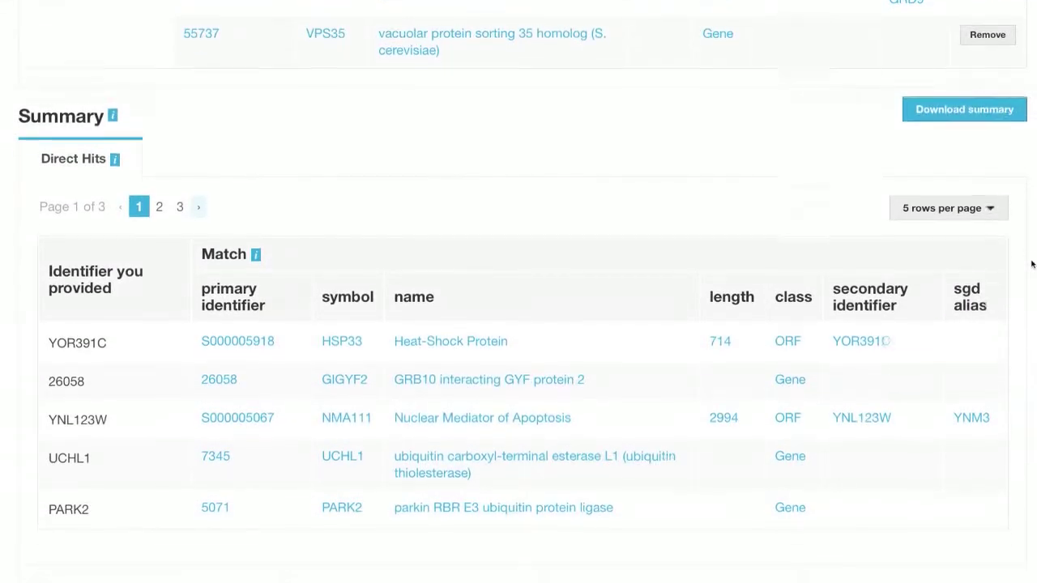
pyautogui.scroll(-3)
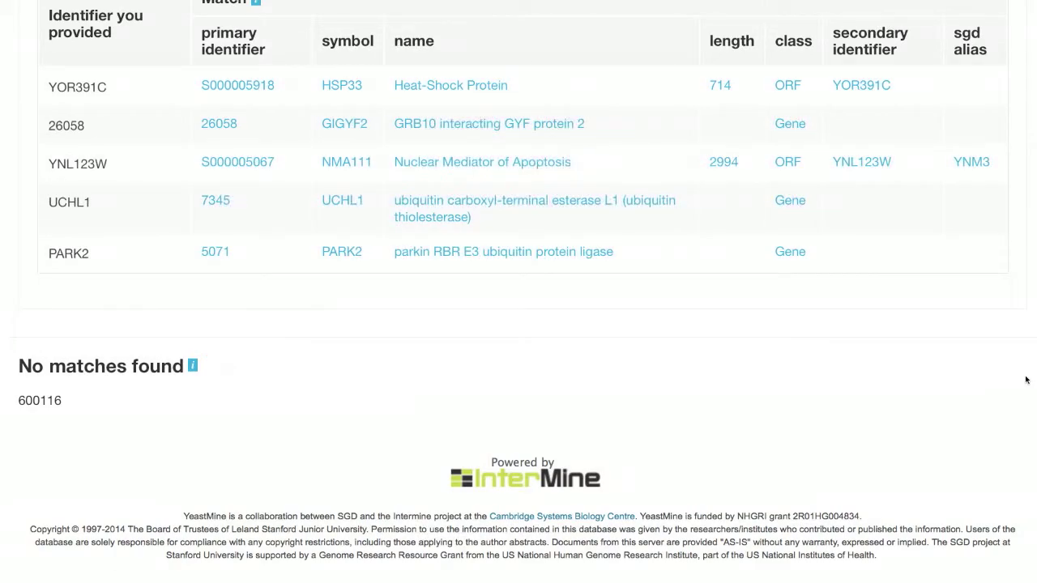
pyautogui.scroll(3)
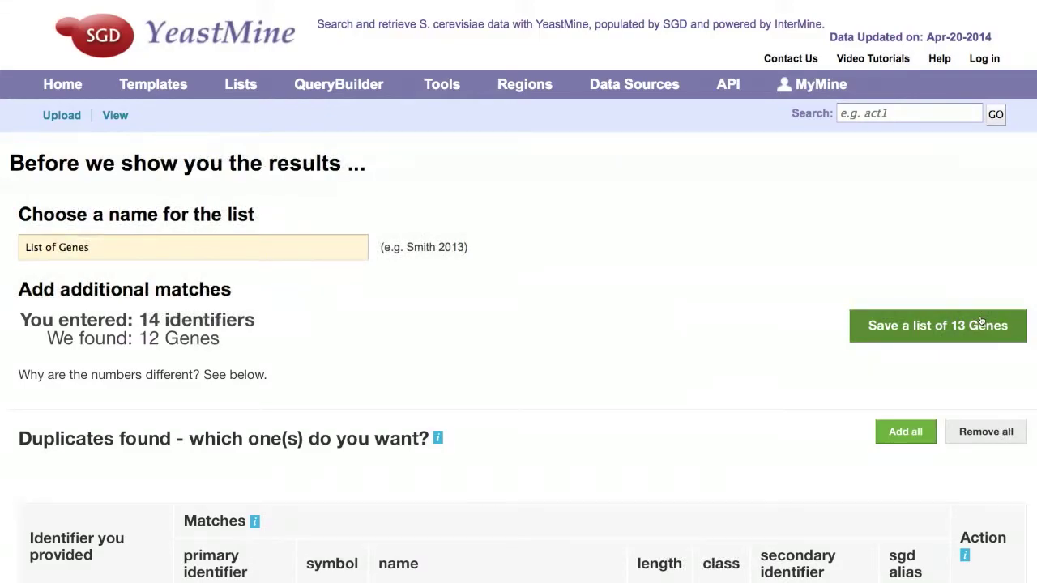
# Create a list from 20 S. cerevisiae identifiers (rad51, rad52, spo11, dmc1, msh5, etc.)
pyautogui.click(937, 325)
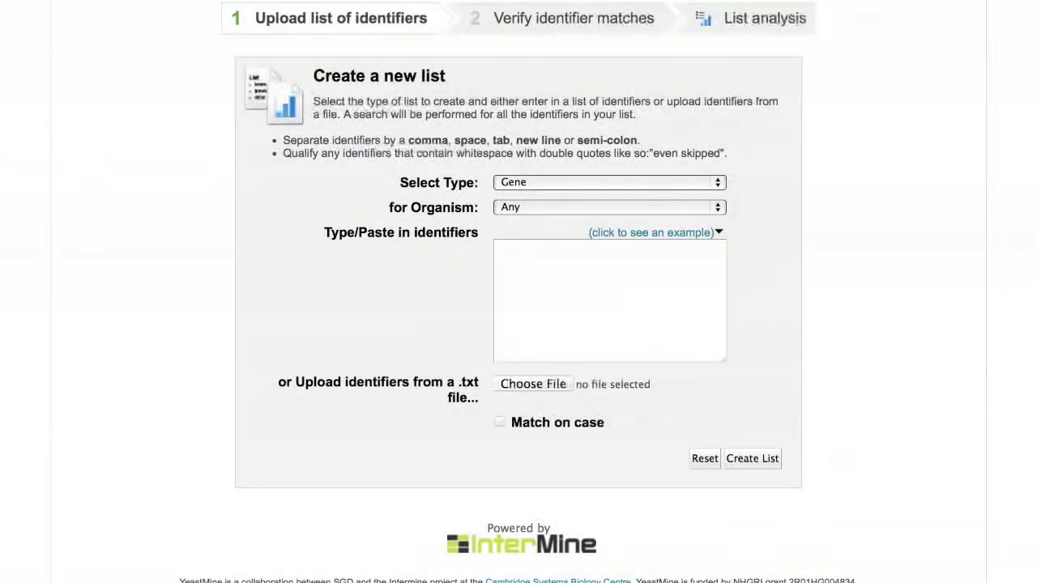
pyautogui.click(608, 207)
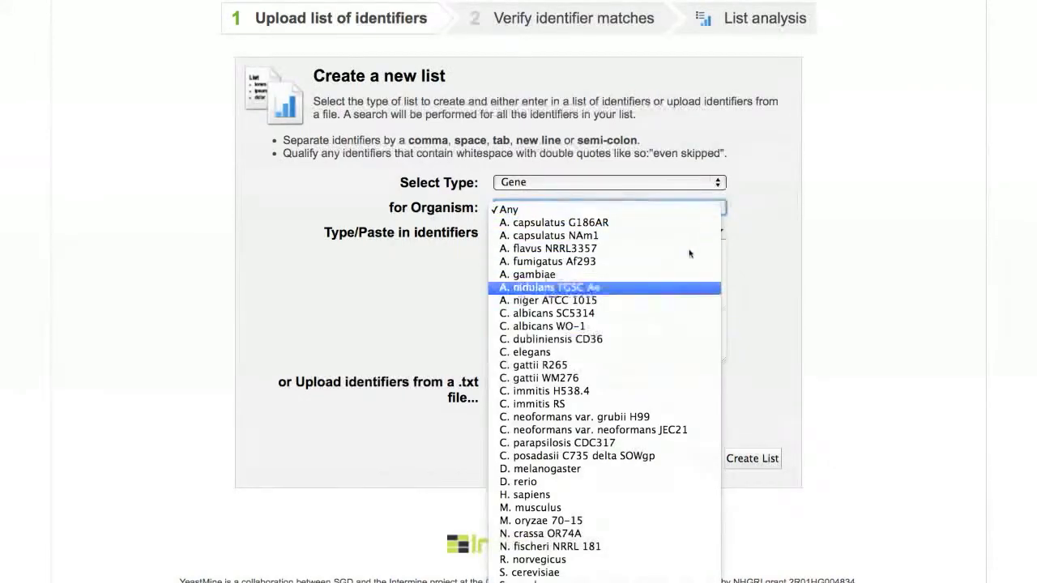
pyautogui.click(529, 573)
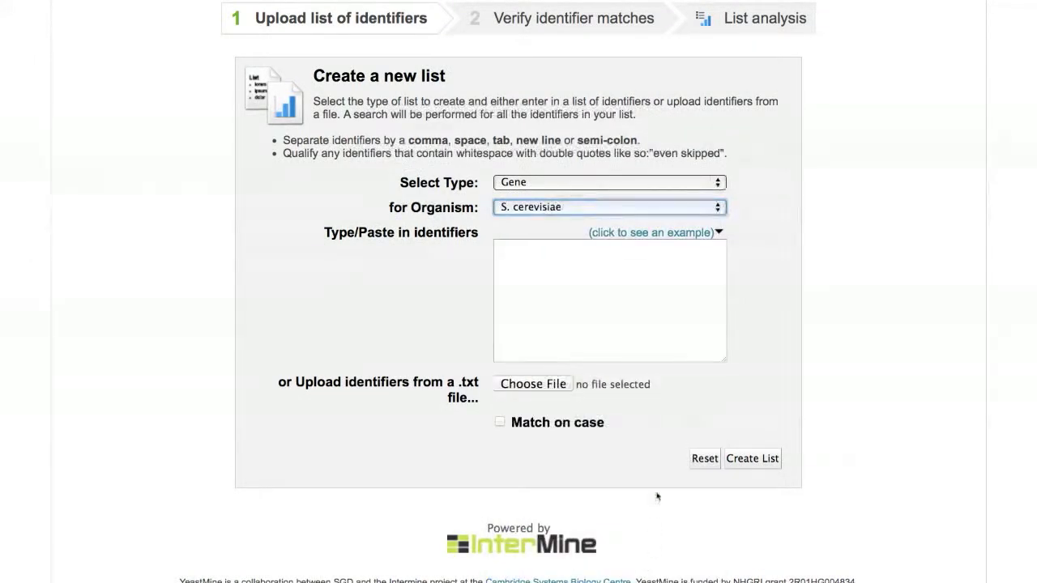
pyautogui.write('rad51; rad52; rad53; ddc1; rad55; rad57; spo11; dmc1; rad17; rad9; rad24; msh1; msh5; mre11; xrs2; ndt80; tid1; pre3; doa3; rad54;')
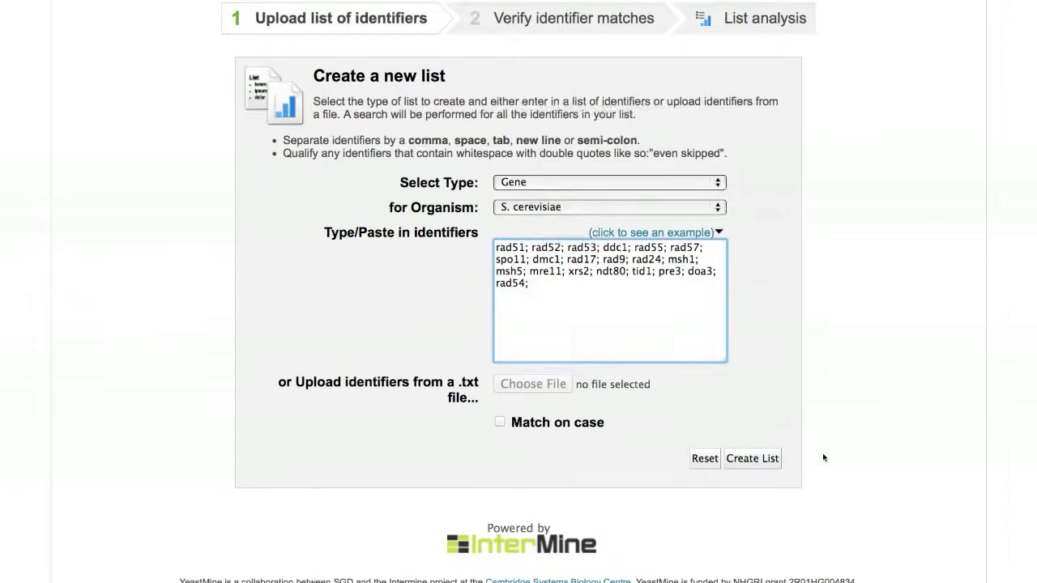
pyautogui.click(751, 458)
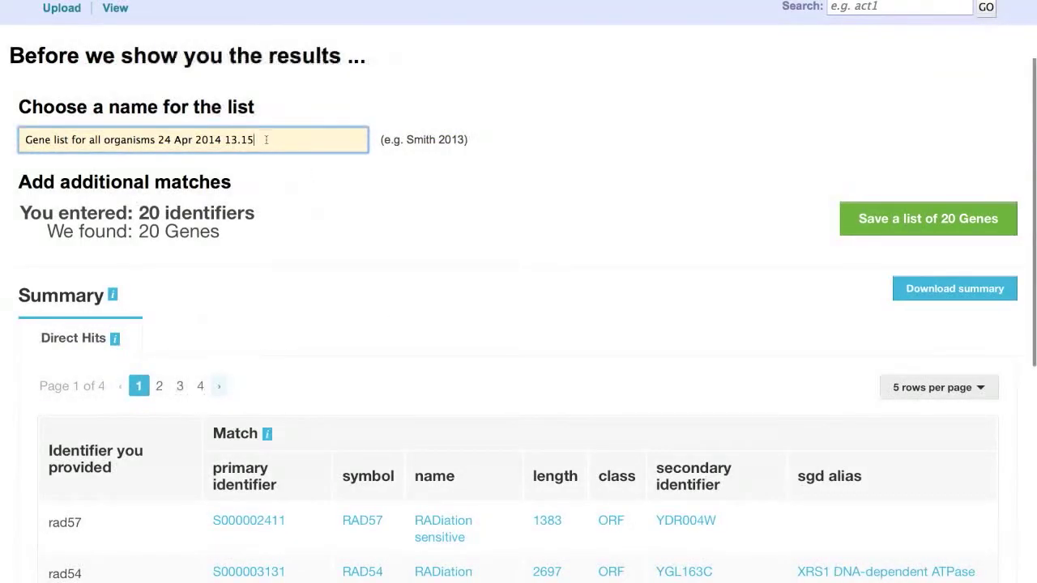
# Name the list 'My List' and save all 20 matched genes
pyautogui.write('My List')
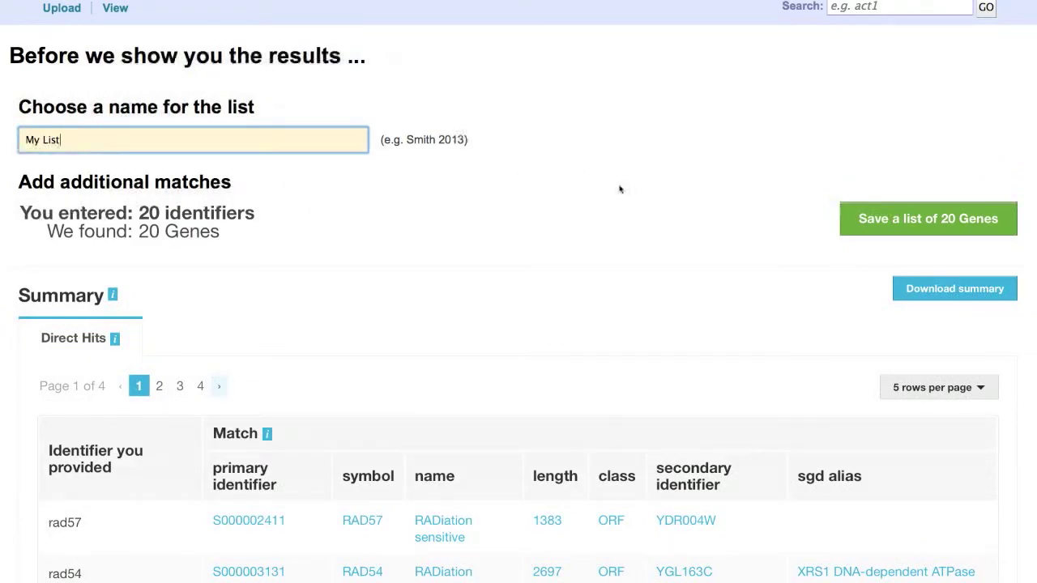
pyautogui.click(928, 219)
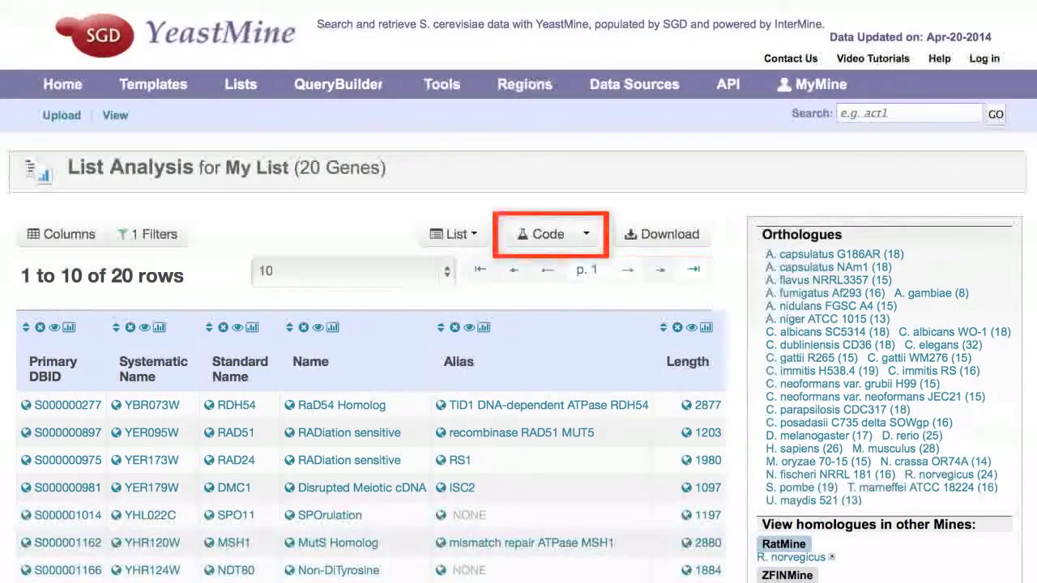
pyautogui.moveTo(541, 235)
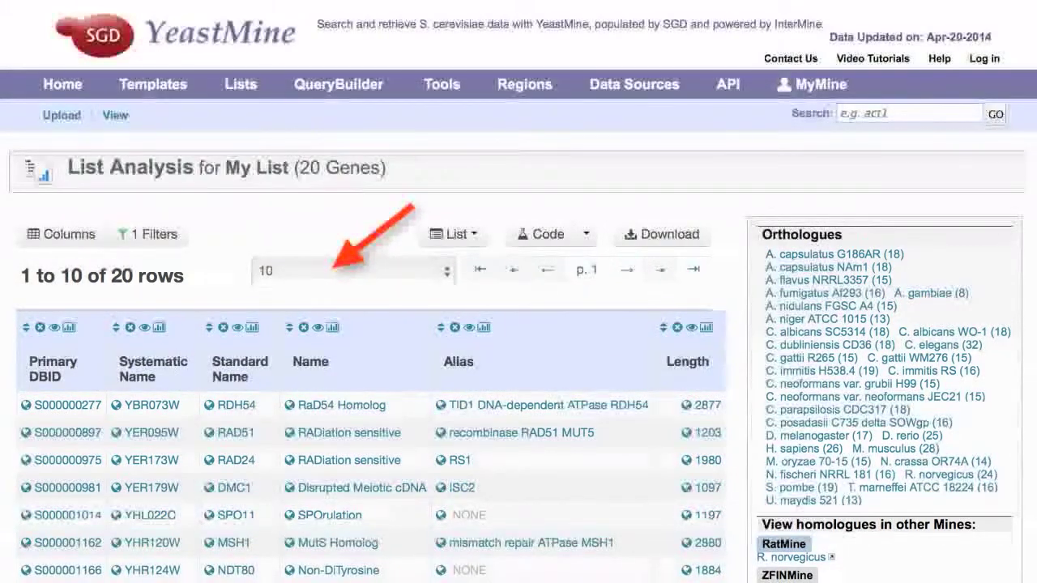
# Scroll through My List's enrichment widgets, then view all lists, where My List shows 20 genes
pyautogui.scroll(-3)
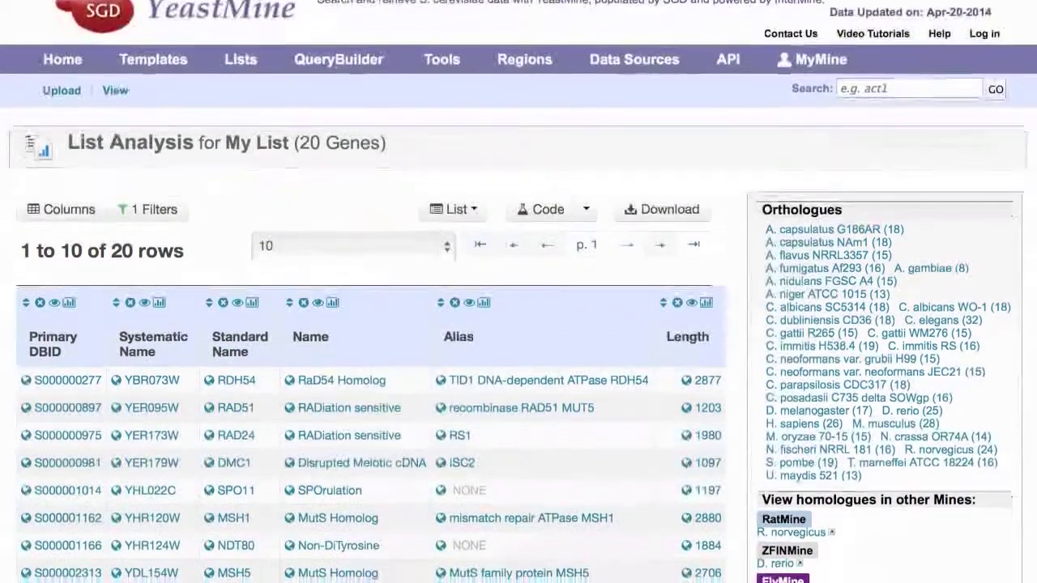
pyautogui.scroll(-3)
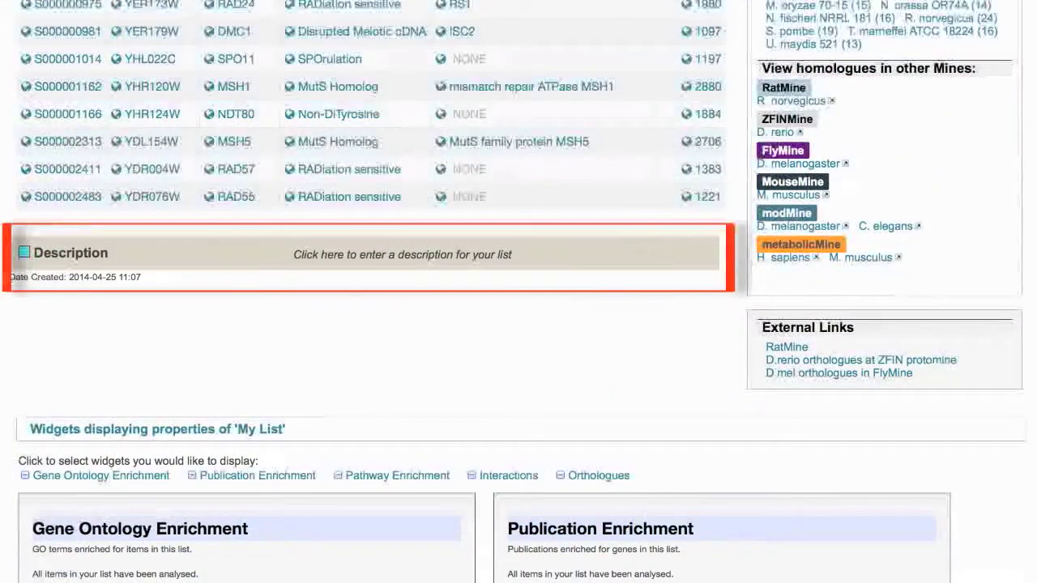
pyautogui.scroll(-3)
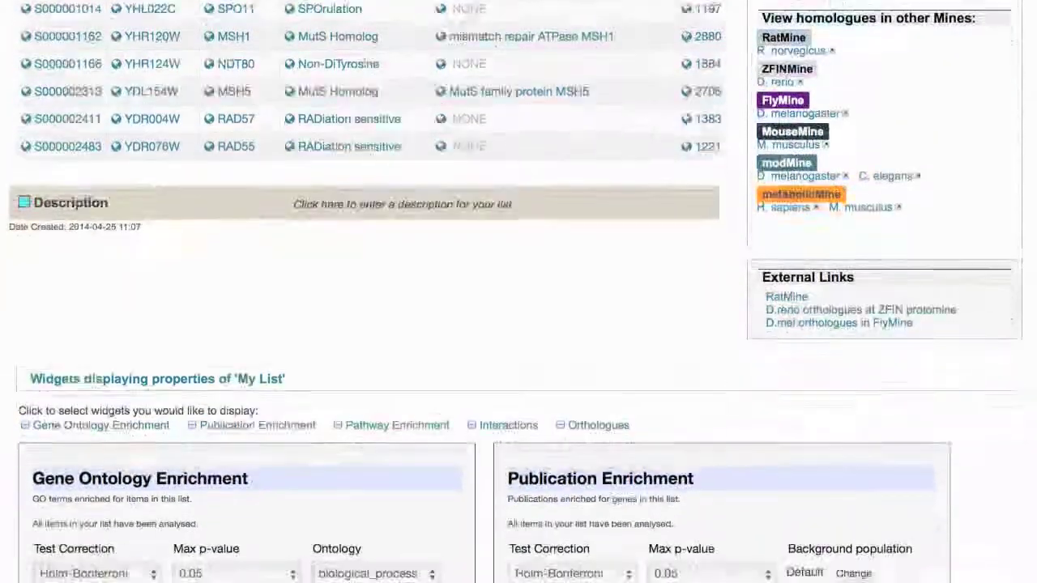
pyautogui.scroll(-3)
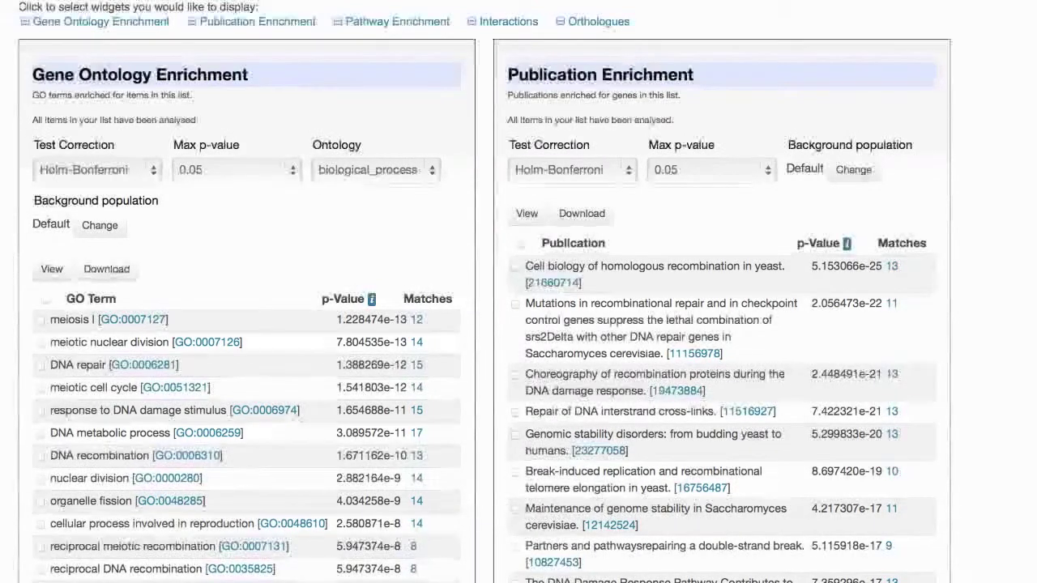
pyautogui.scroll(-3)
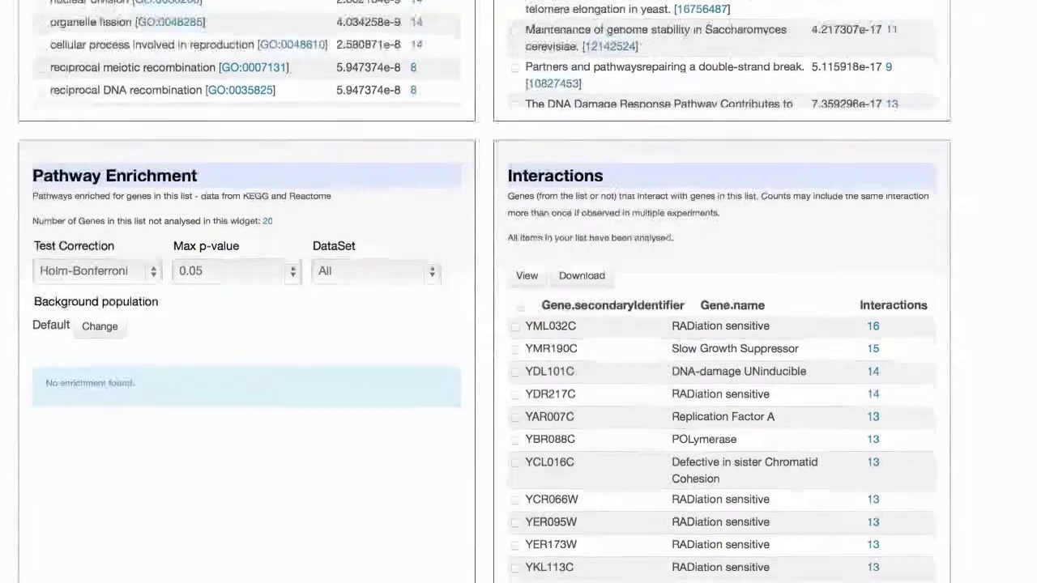
pyautogui.scroll(-3)
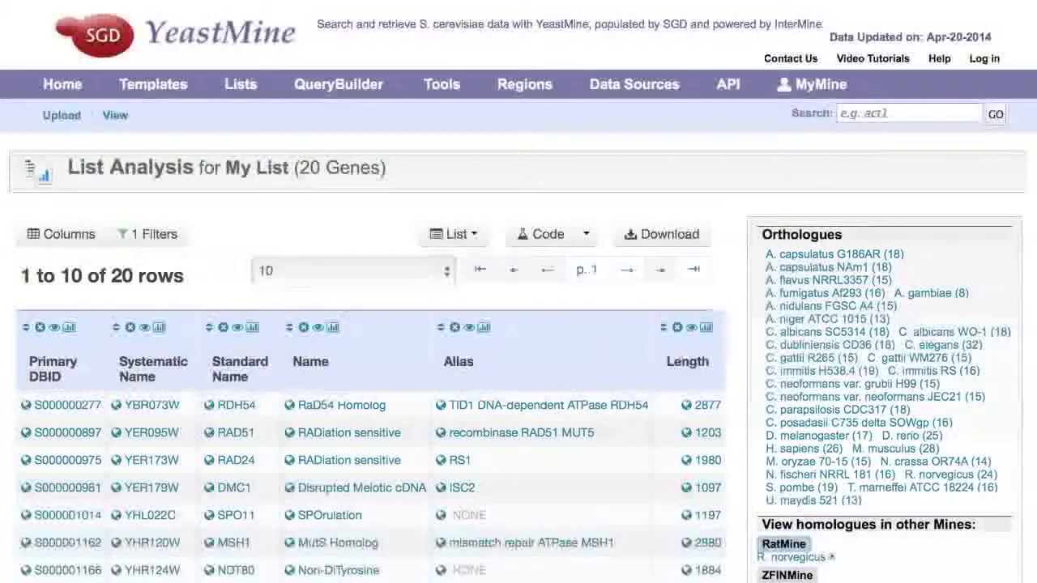
pyautogui.moveTo(152, 83)
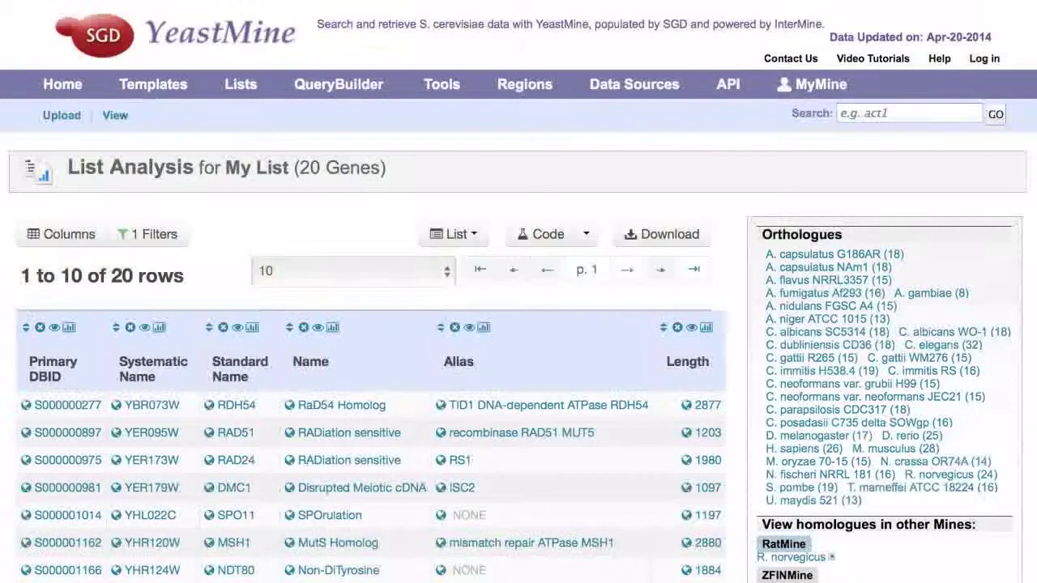
pyautogui.moveTo(115, 115)
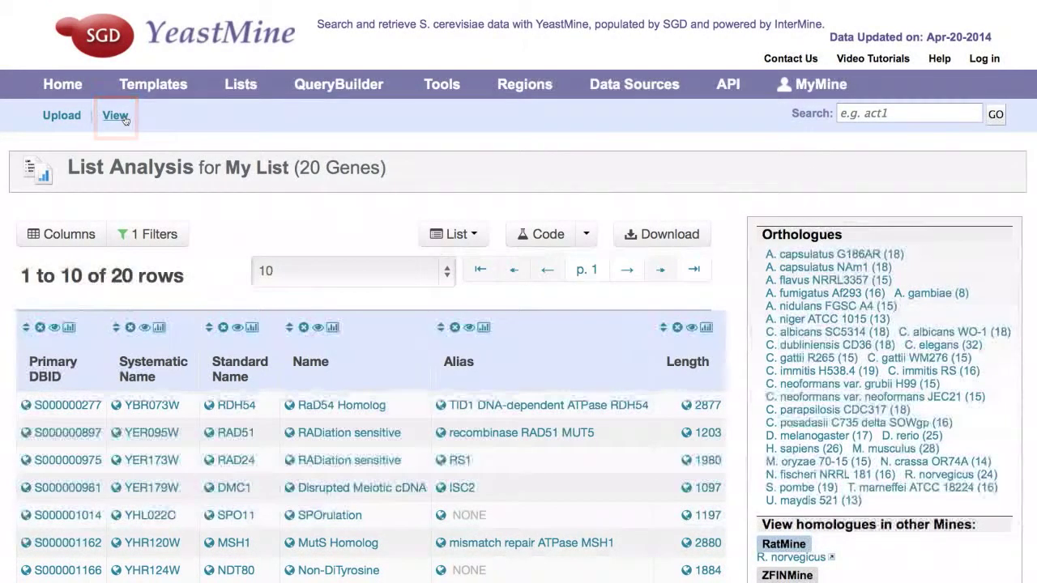
pyautogui.click(115, 115)
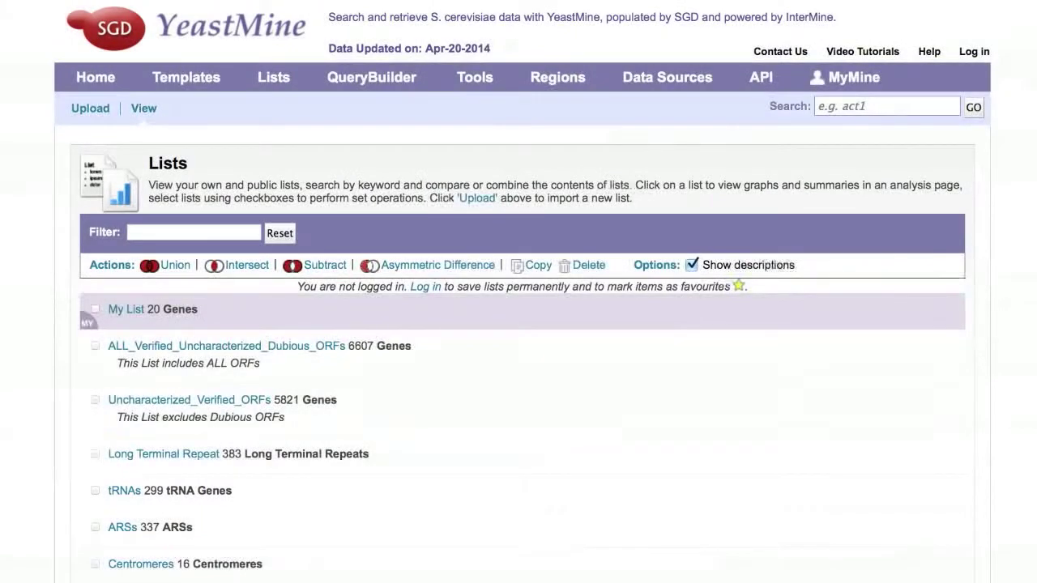